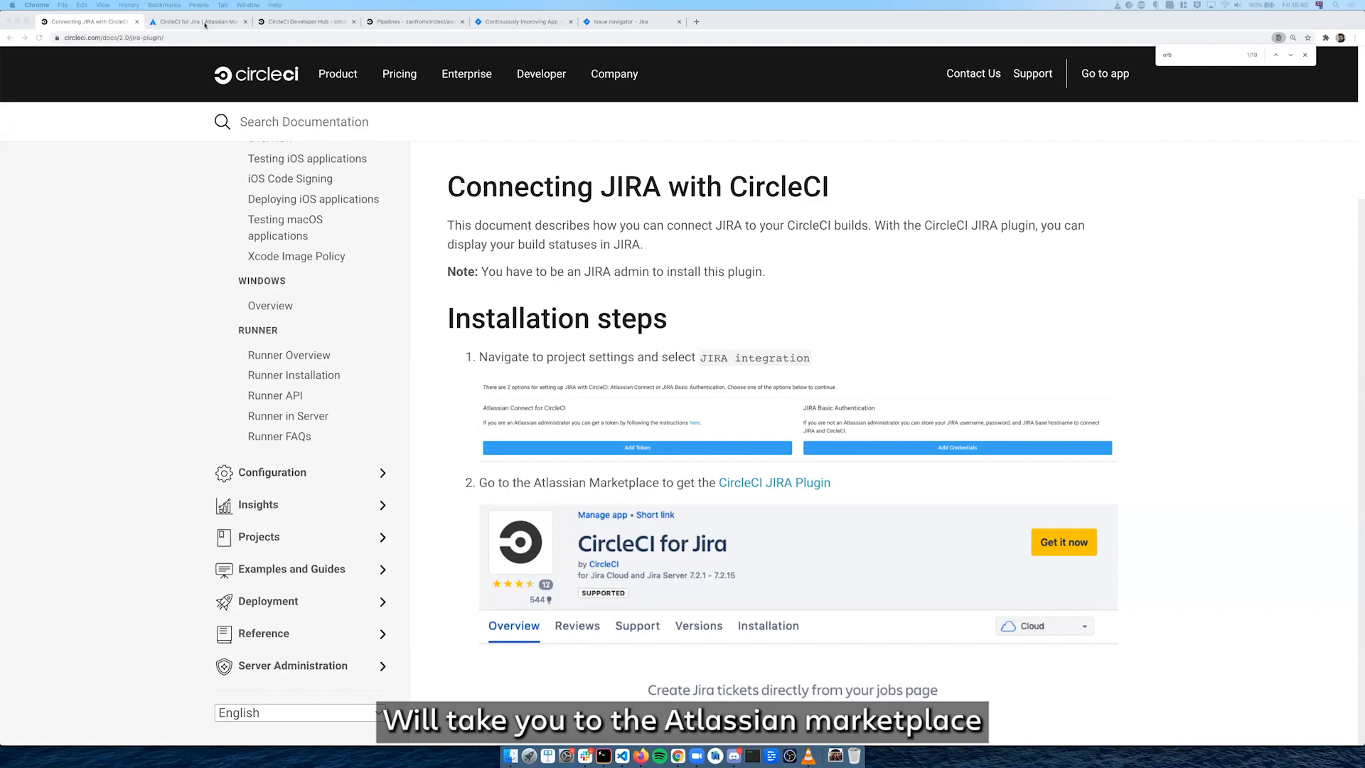
# Review the CircleCI for Jira Marketplace listing and the Jira orb page, then the awesomeapp pipelines.
pyautogui.click(774, 482)
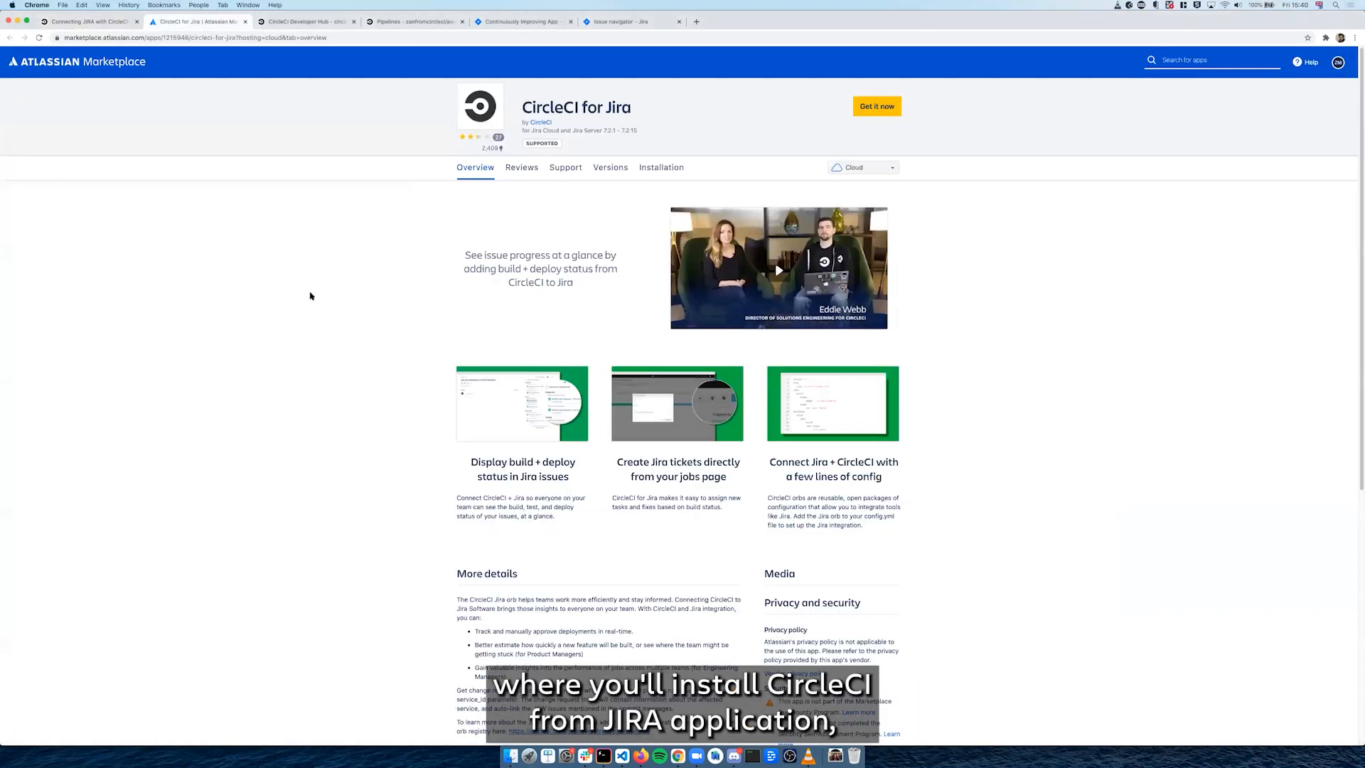
pyautogui.moveTo(501, 104)
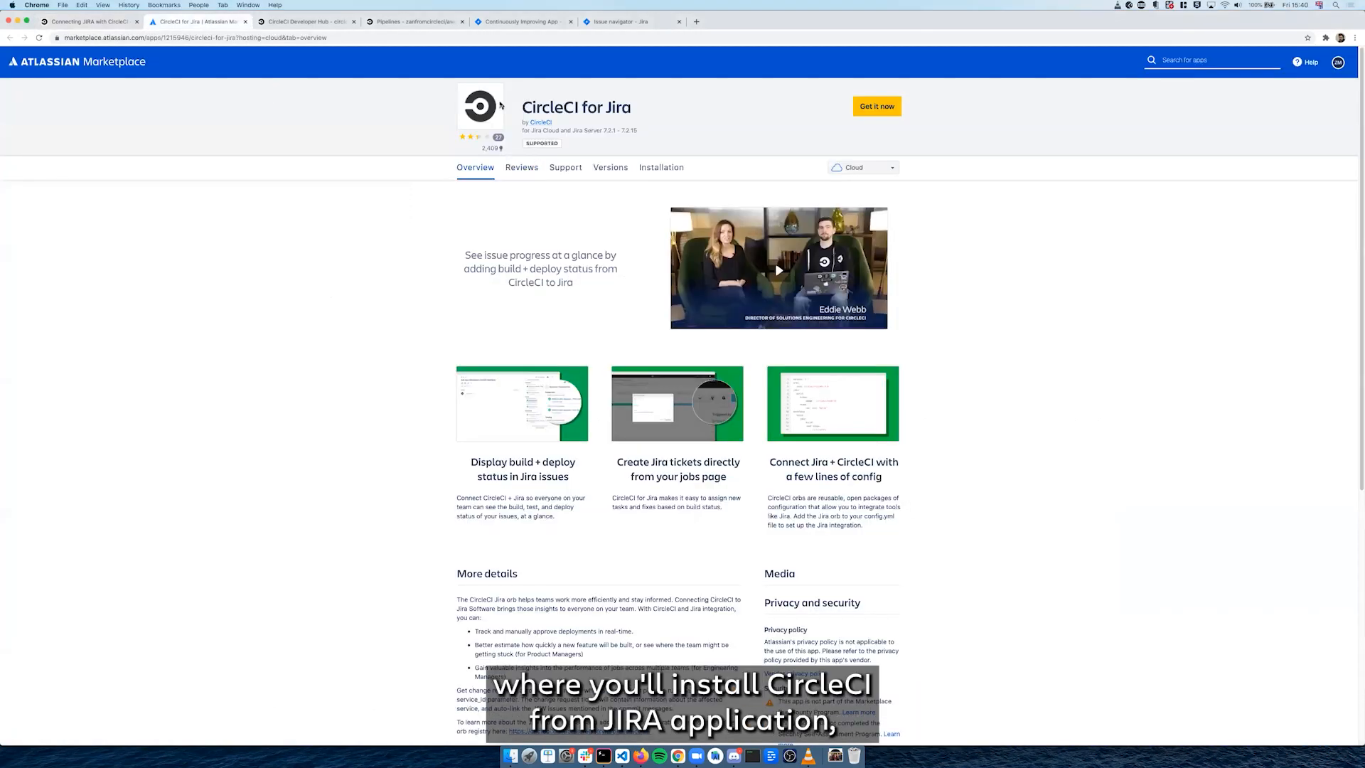
pyautogui.click(304, 21)
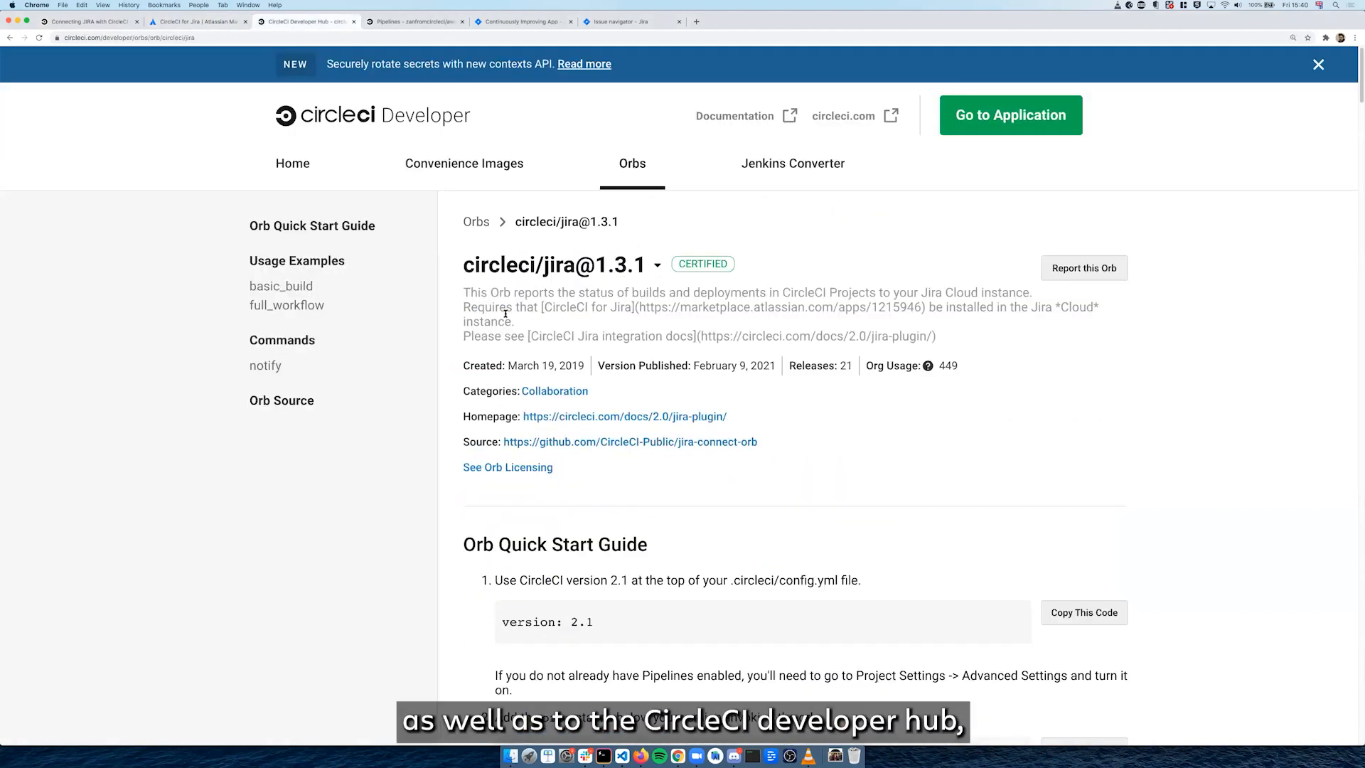
pyautogui.moveTo(450, 324)
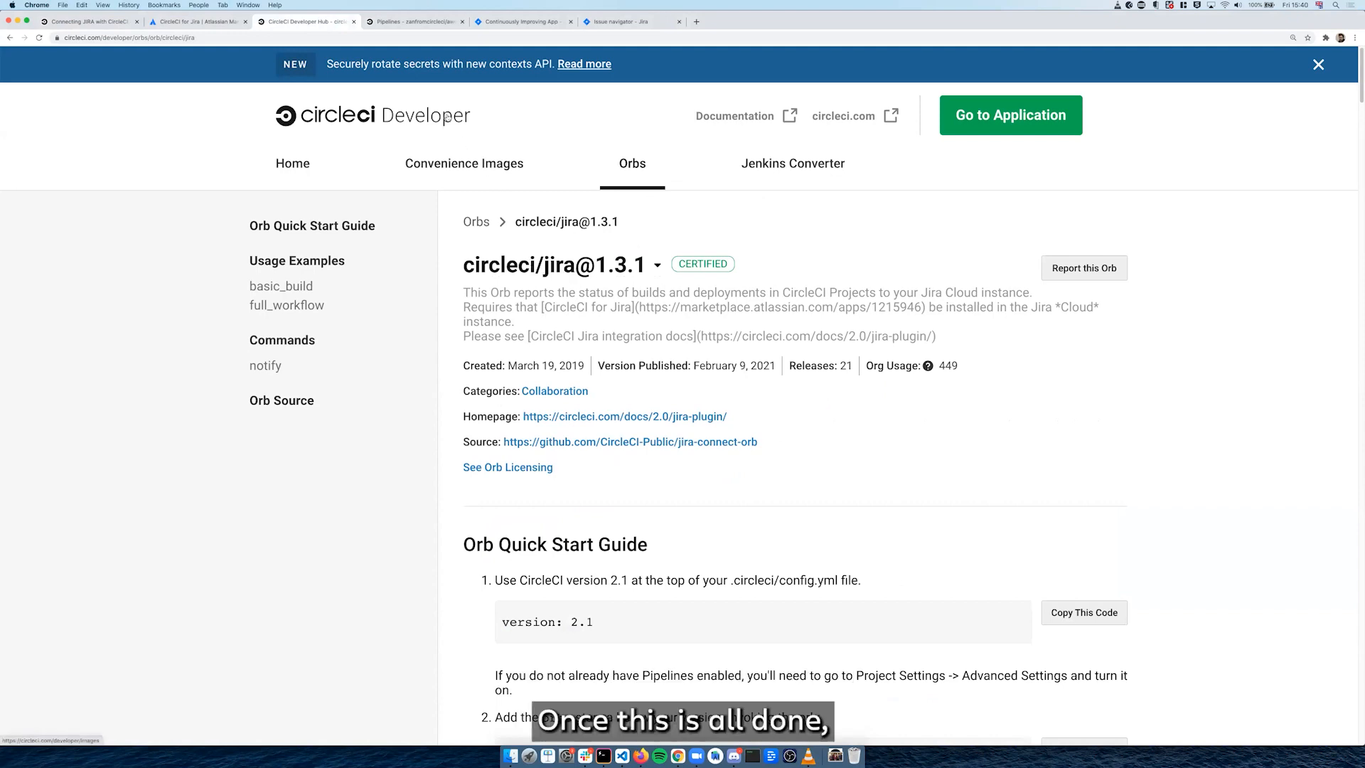
pyautogui.click(416, 21)
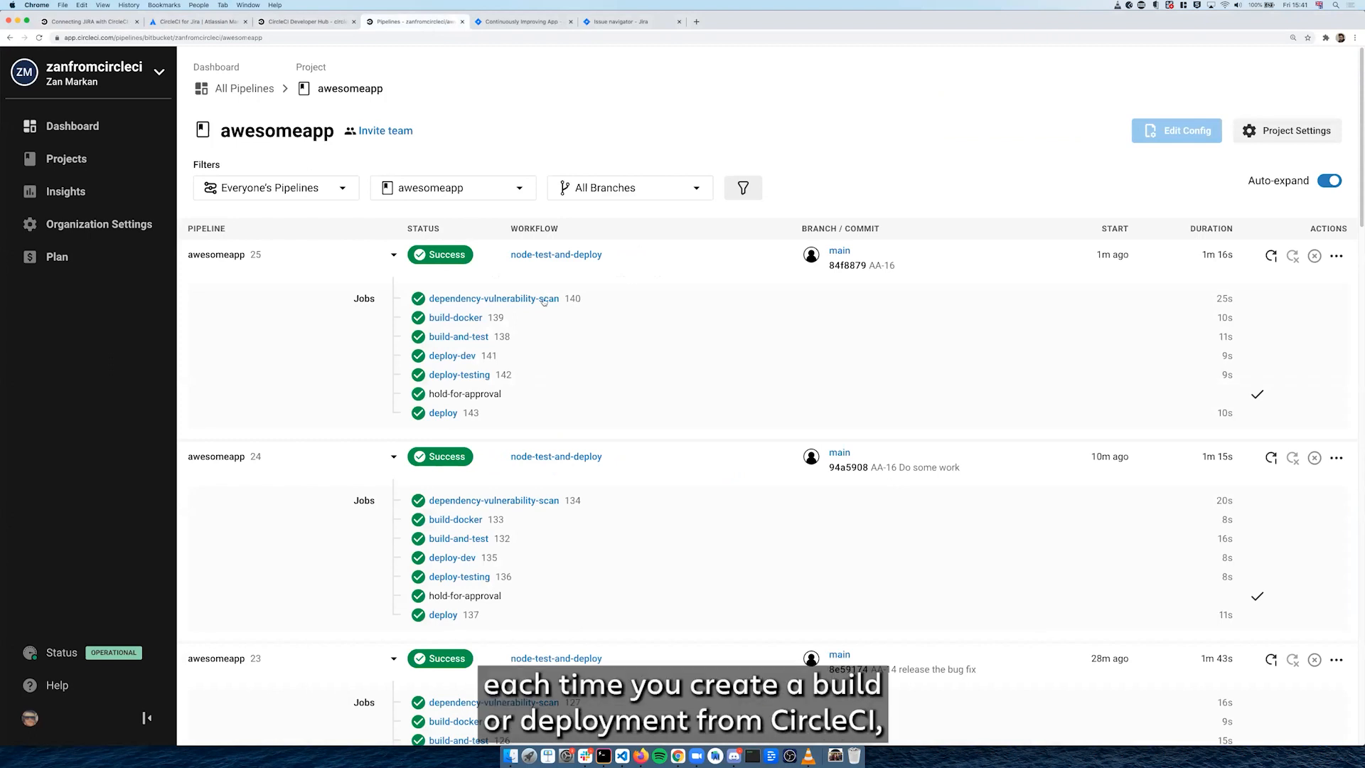
pyautogui.moveTo(599, 355)
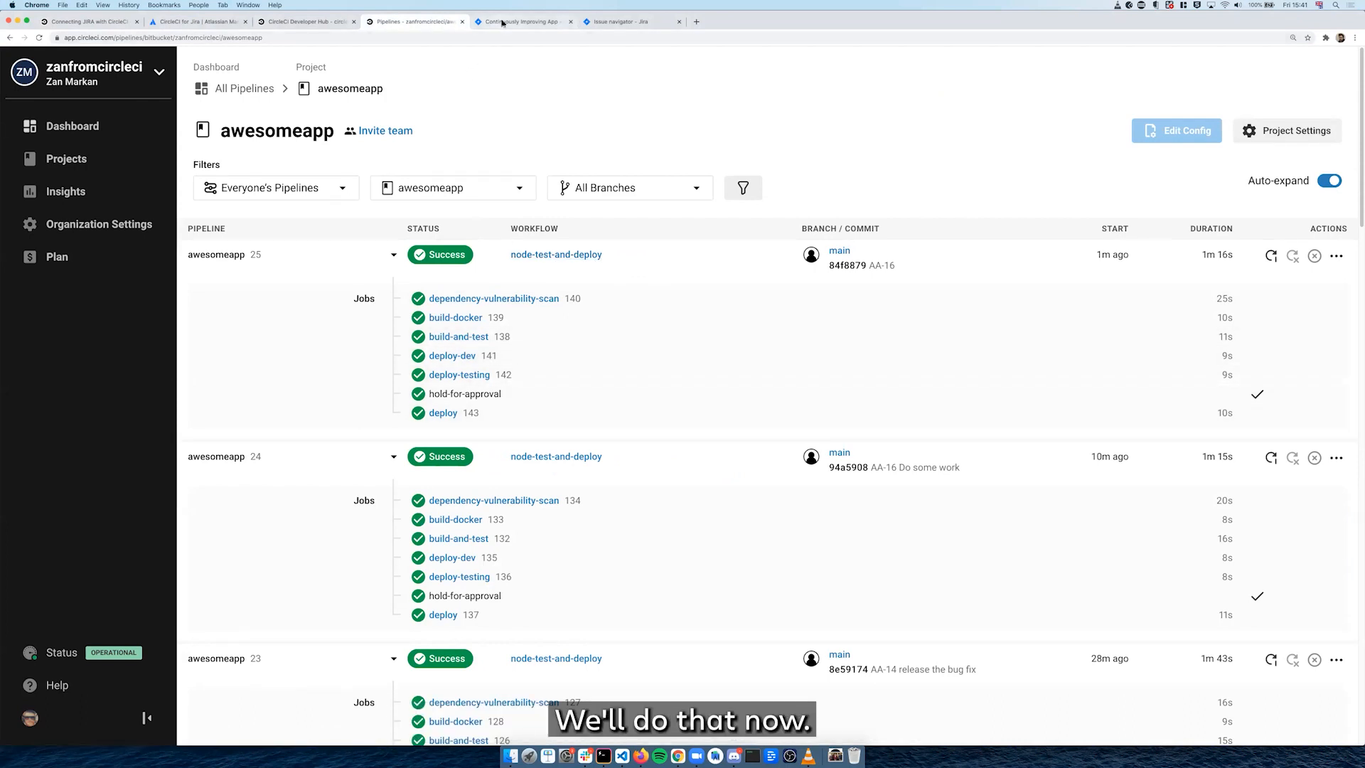
# Switch to the Continuously Improving App Jira board.
pyautogui.click(520, 21)
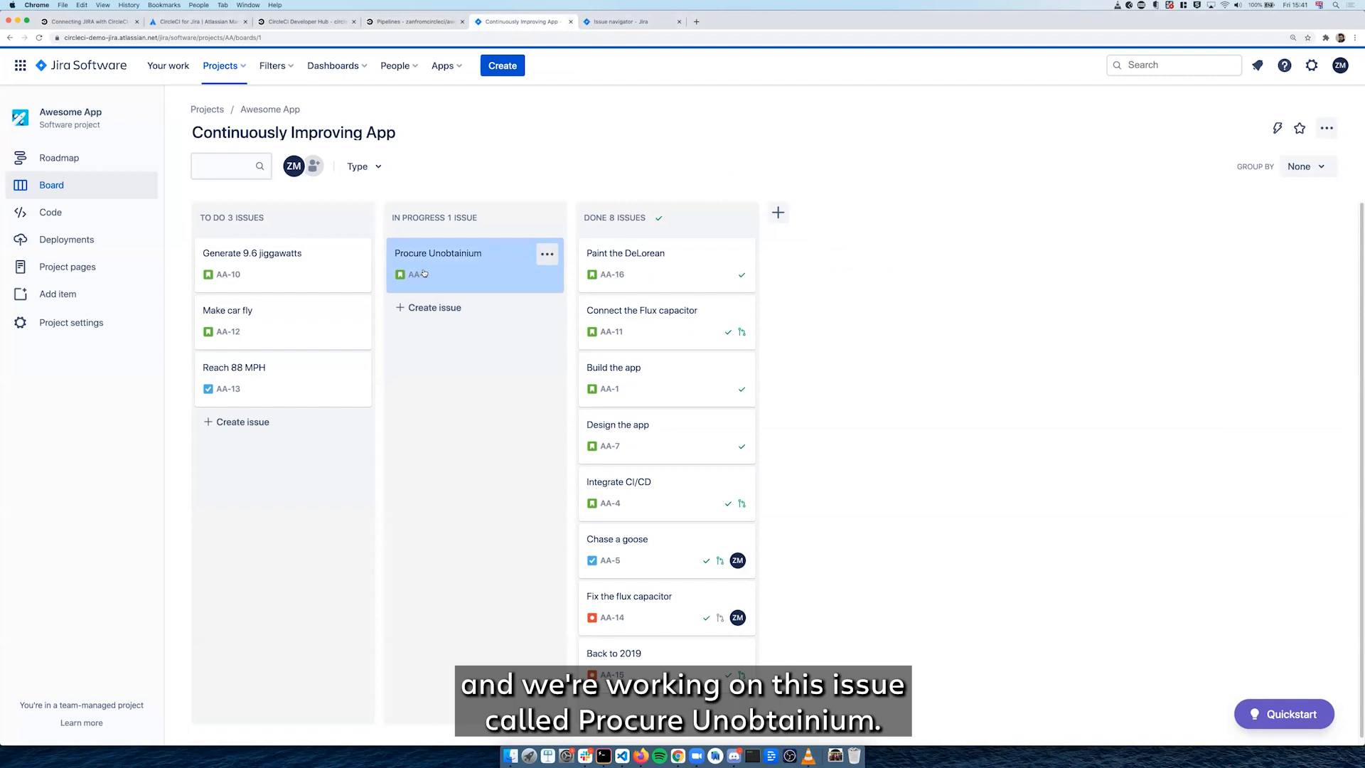
pyautogui.moveTo(418, 274)
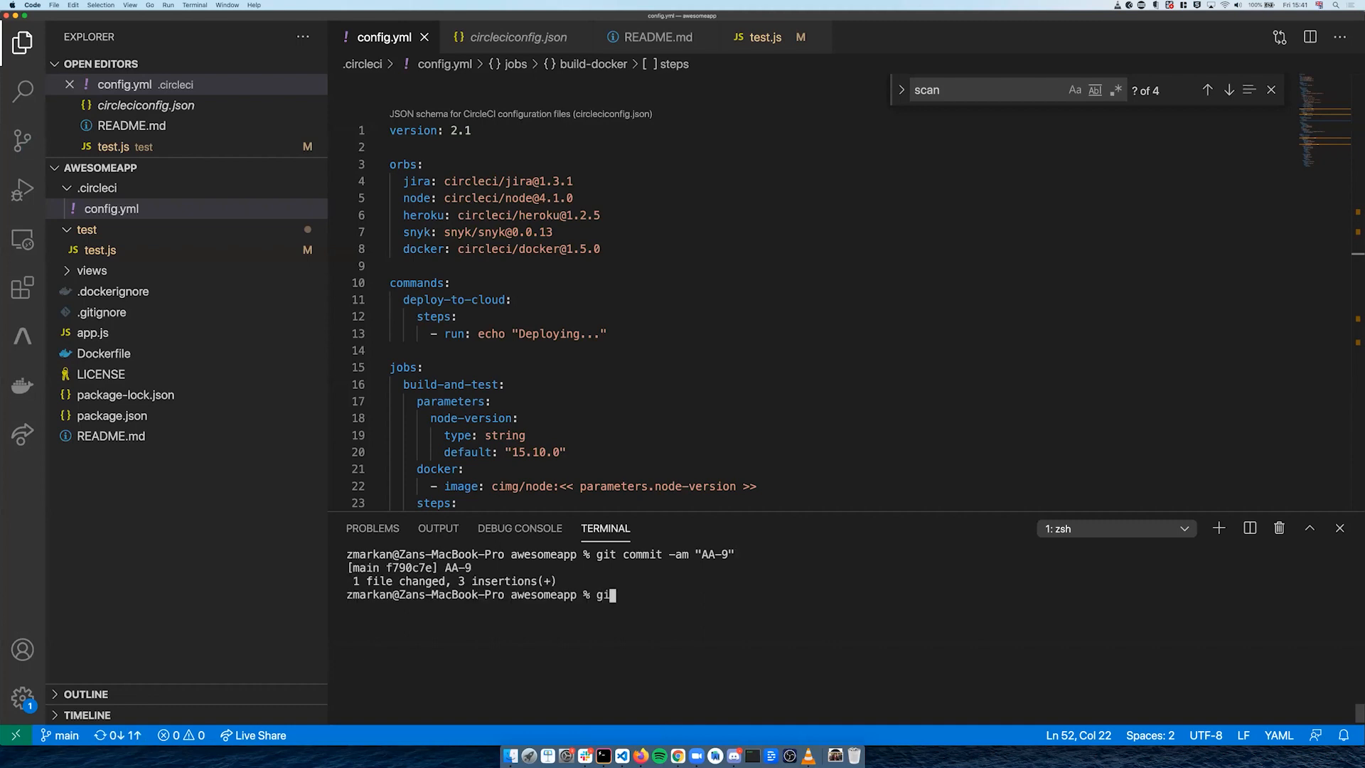
# Run git push origin main to push the AA-9 commit to Bitbucket.
pyautogui.press('Return')
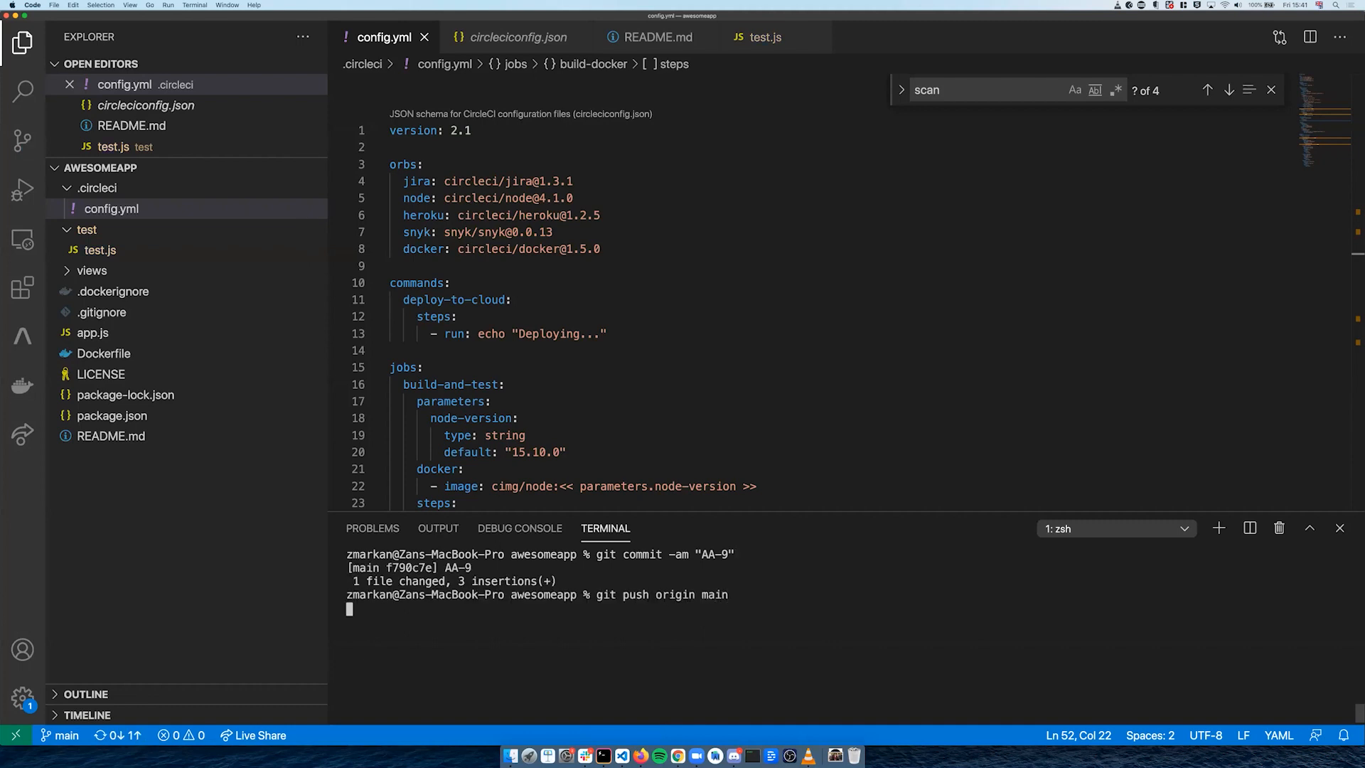
pyautogui.press('Return')
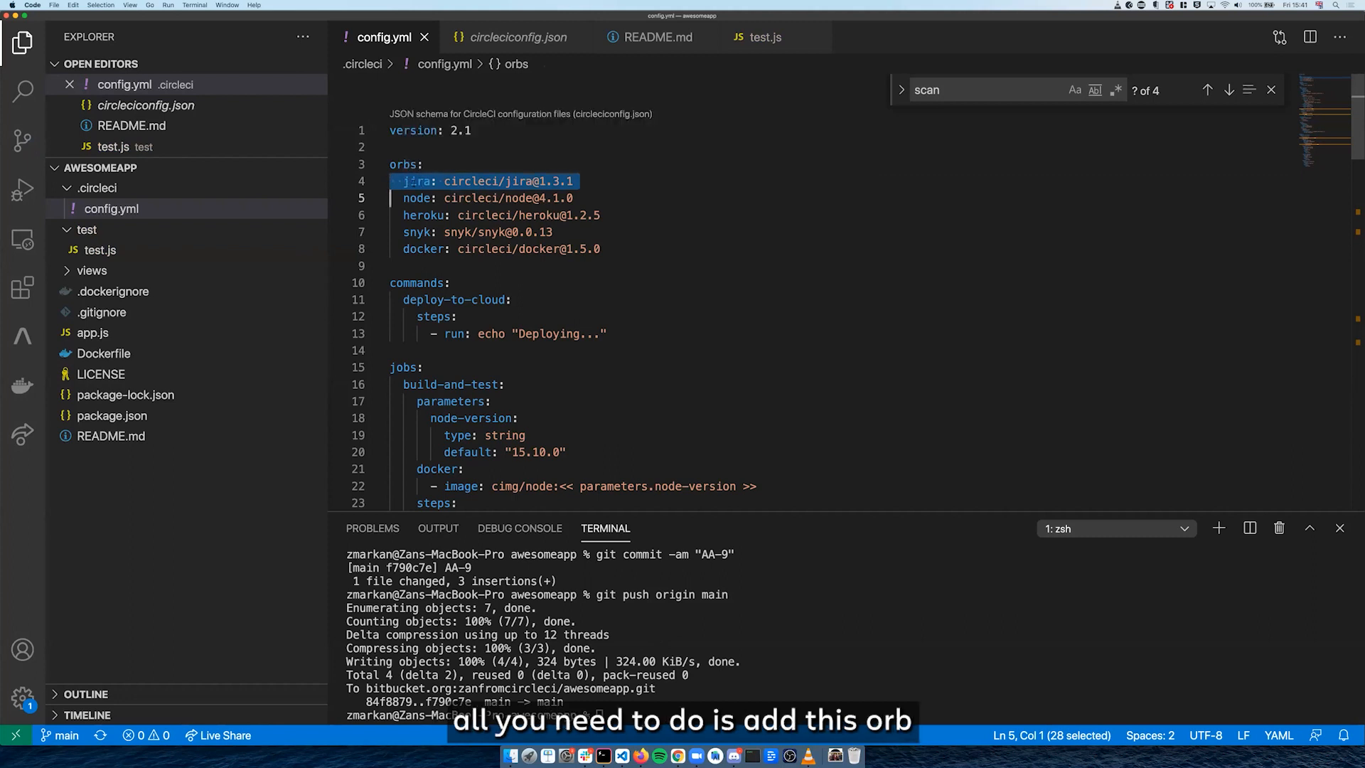
pyautogui.scroll(-3)
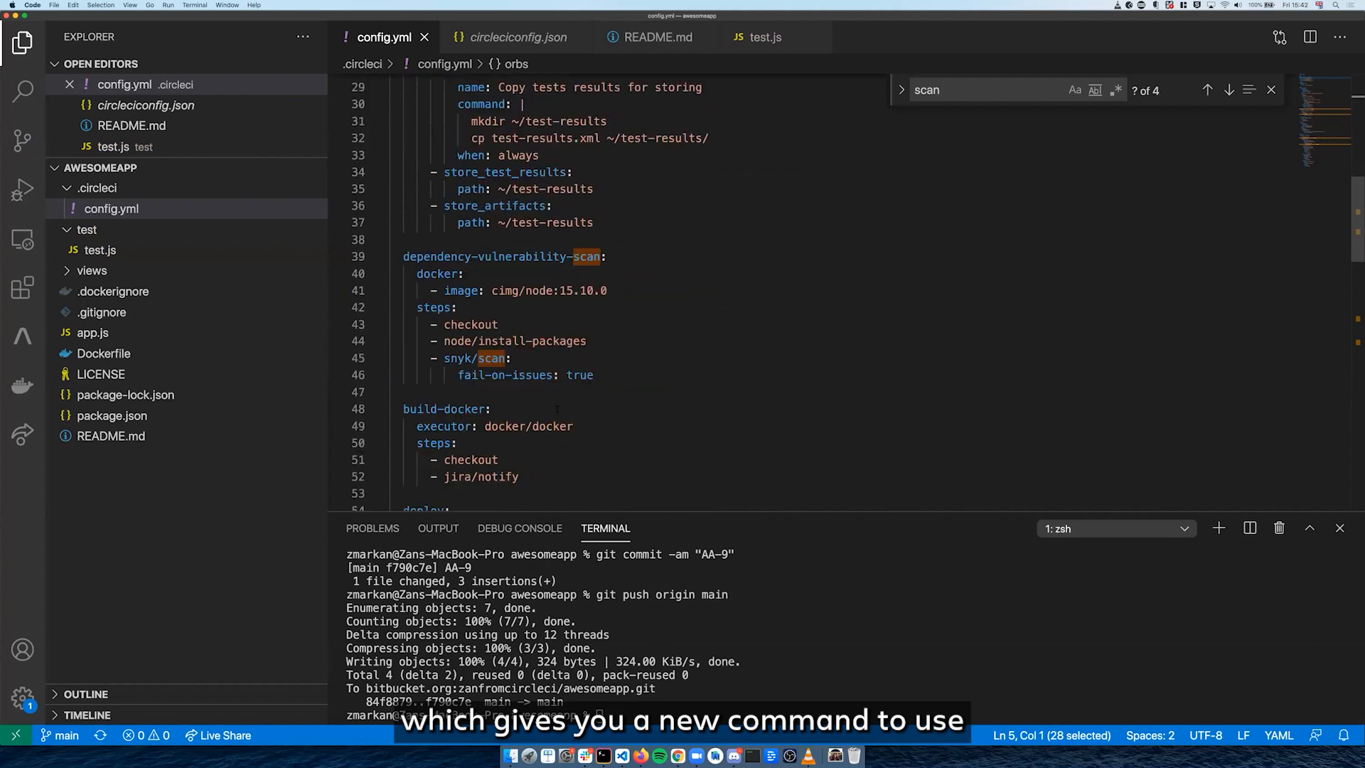
# Review jira/notify in the build-docker and deploy jobs of config.yml, then return to the Jira docs.
pyautogui.scroll(-3)
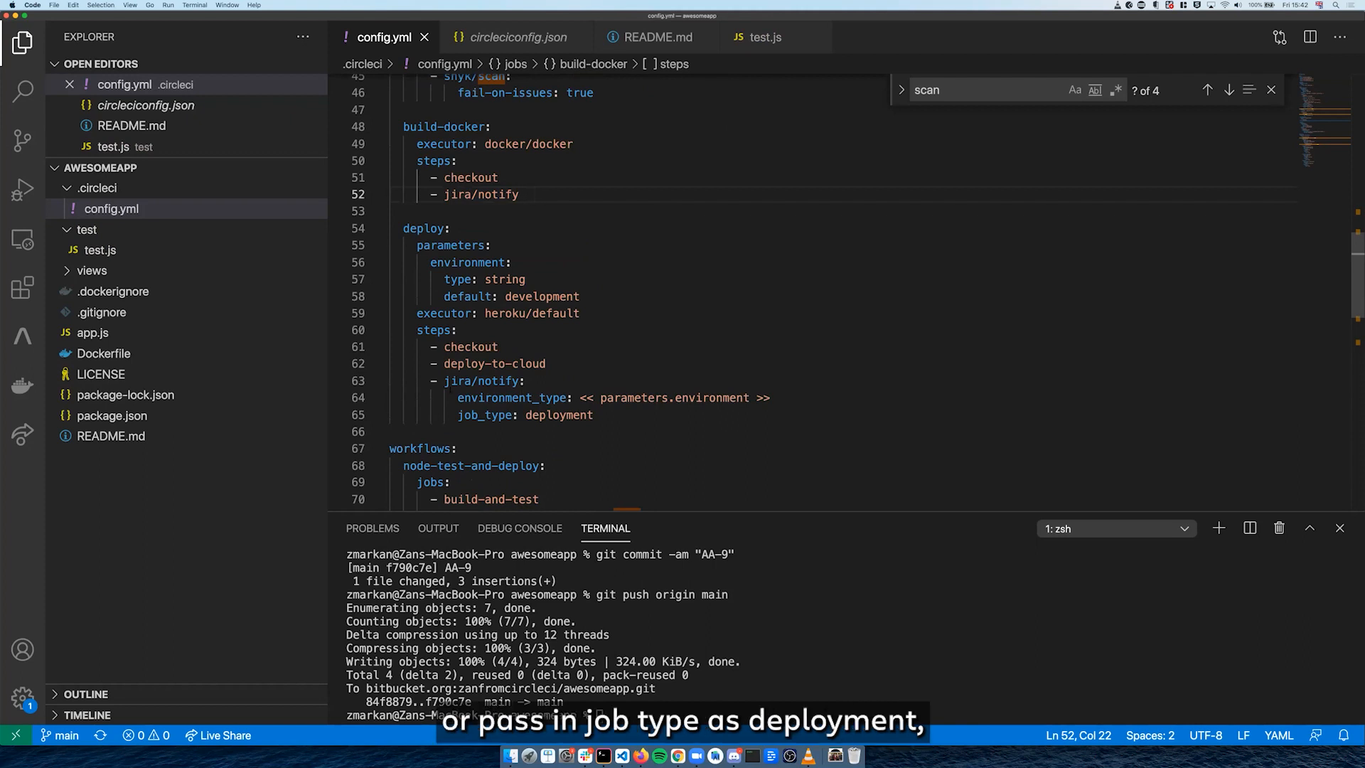
pyautogui.click(534, 195)
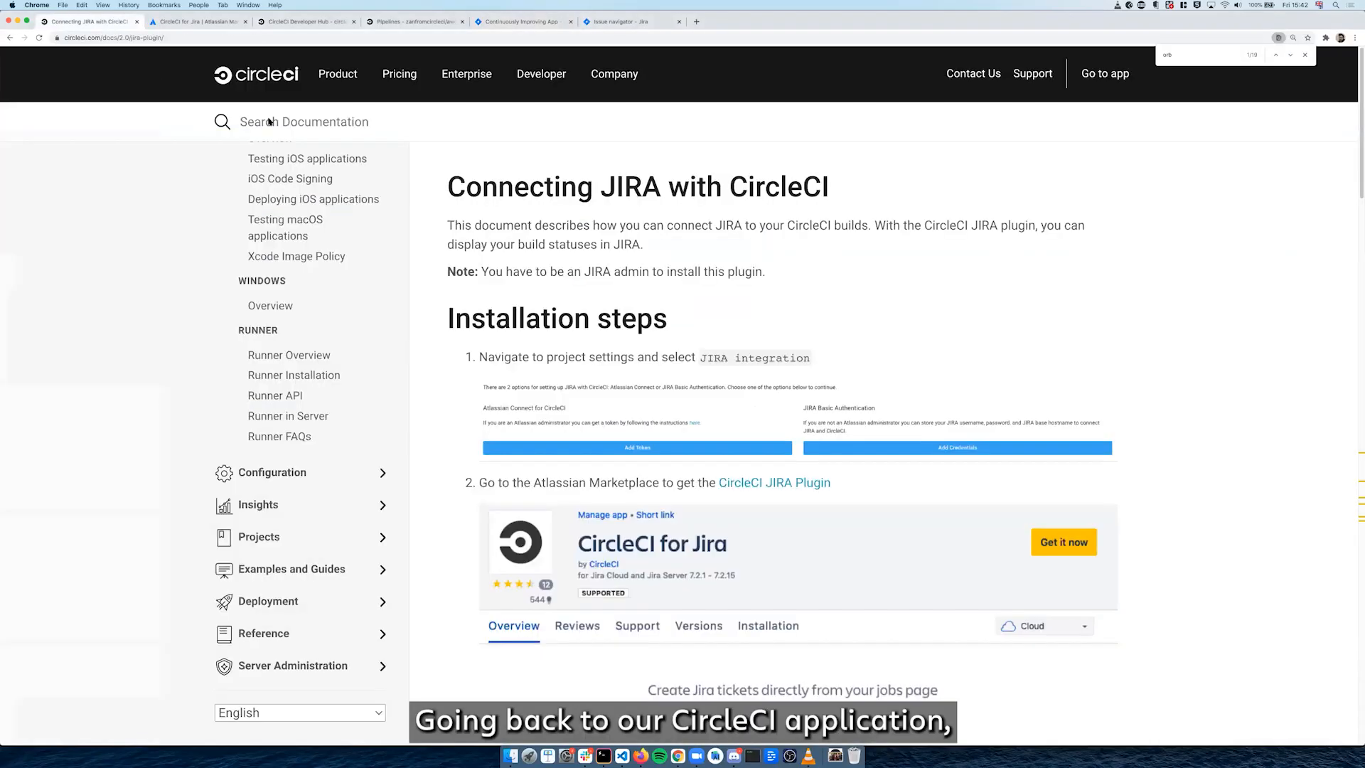
# Check pipeline 26 for AA-9 awaiting approval, then return to the Jira board.
pyautogui.click(414, 22)
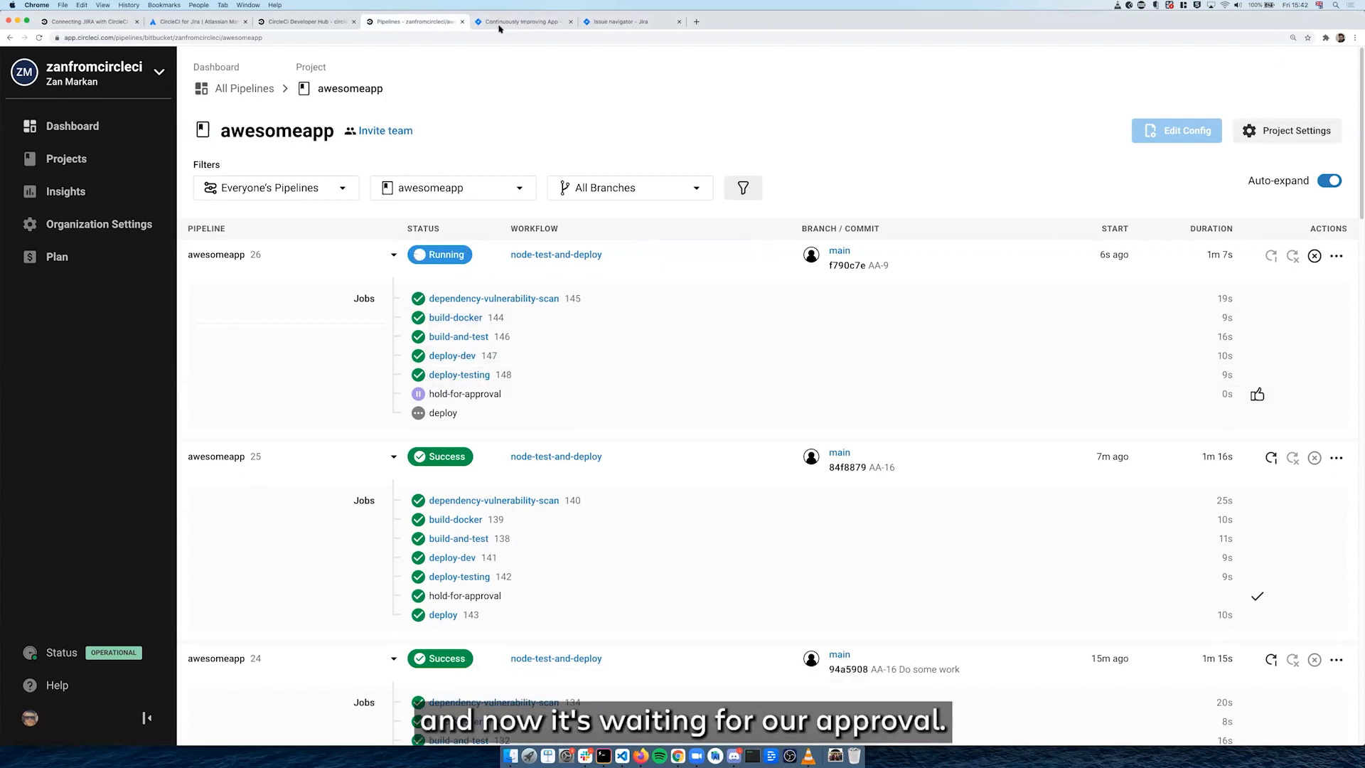
pyautogui.click(522, 21)
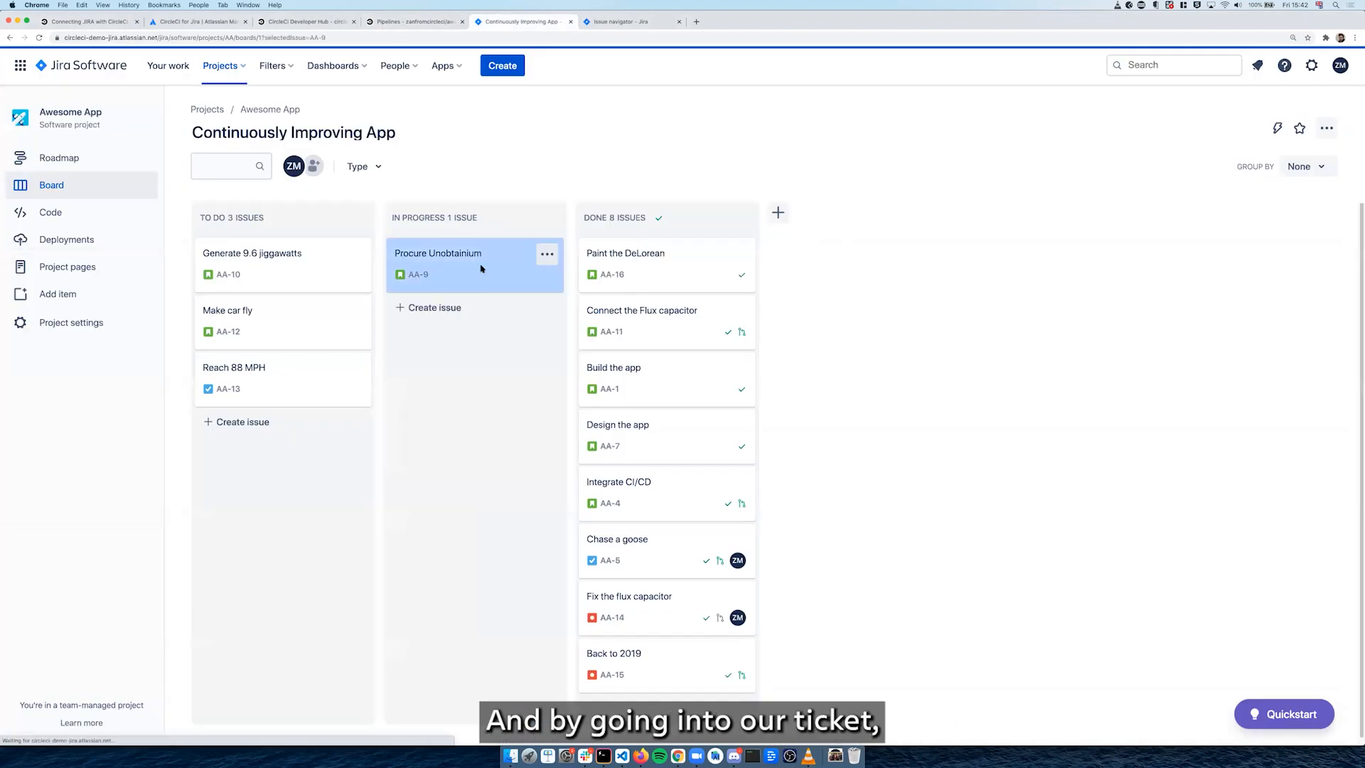
# View AA-9's deploy-testing and deploy-dev deployments in Jira, then return to CircleCI pipelines.
pyautogui.click(438, 254)
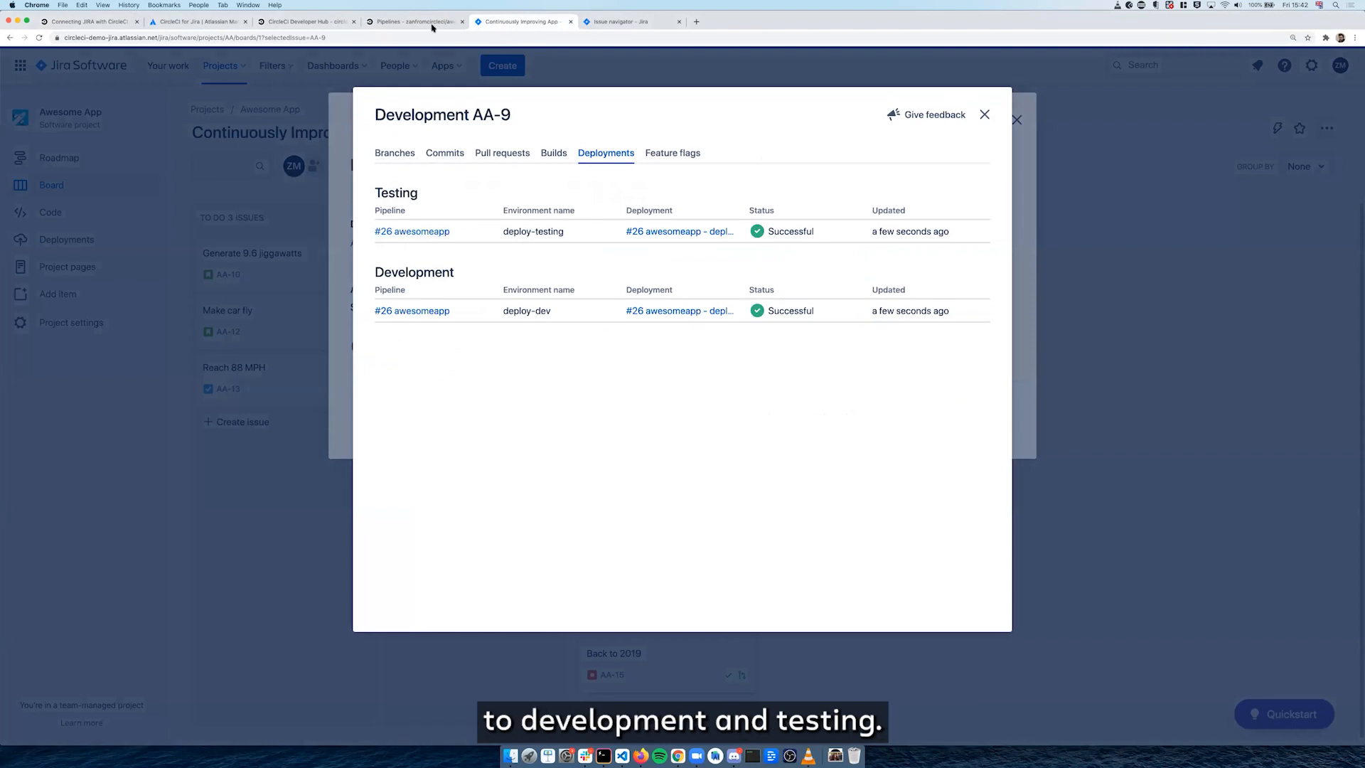
pyautogui.click(414, 22)
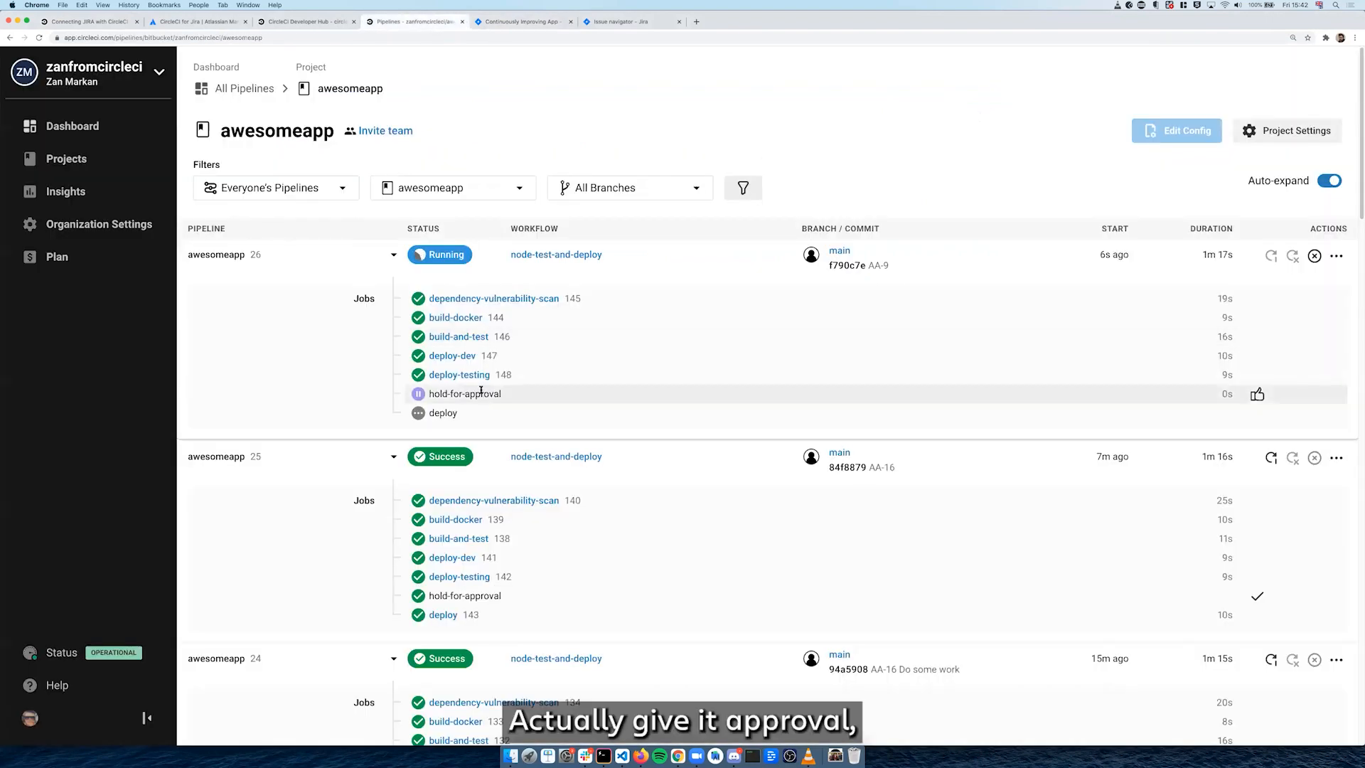
# Approve the hold-for-approval job of pipeline 26, then switch to the Jira issue search.
pyautogui.click(556, 255)
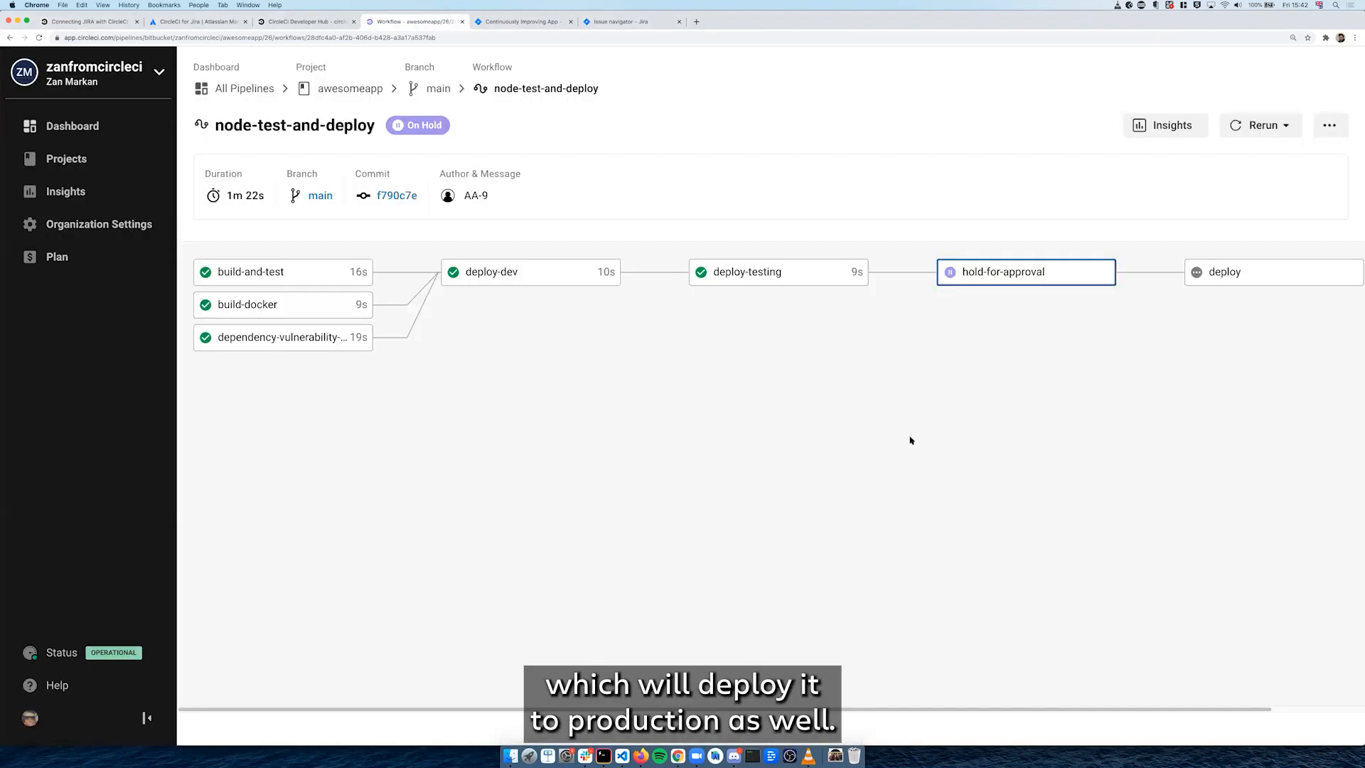
pyautogui.click(1026, 271)
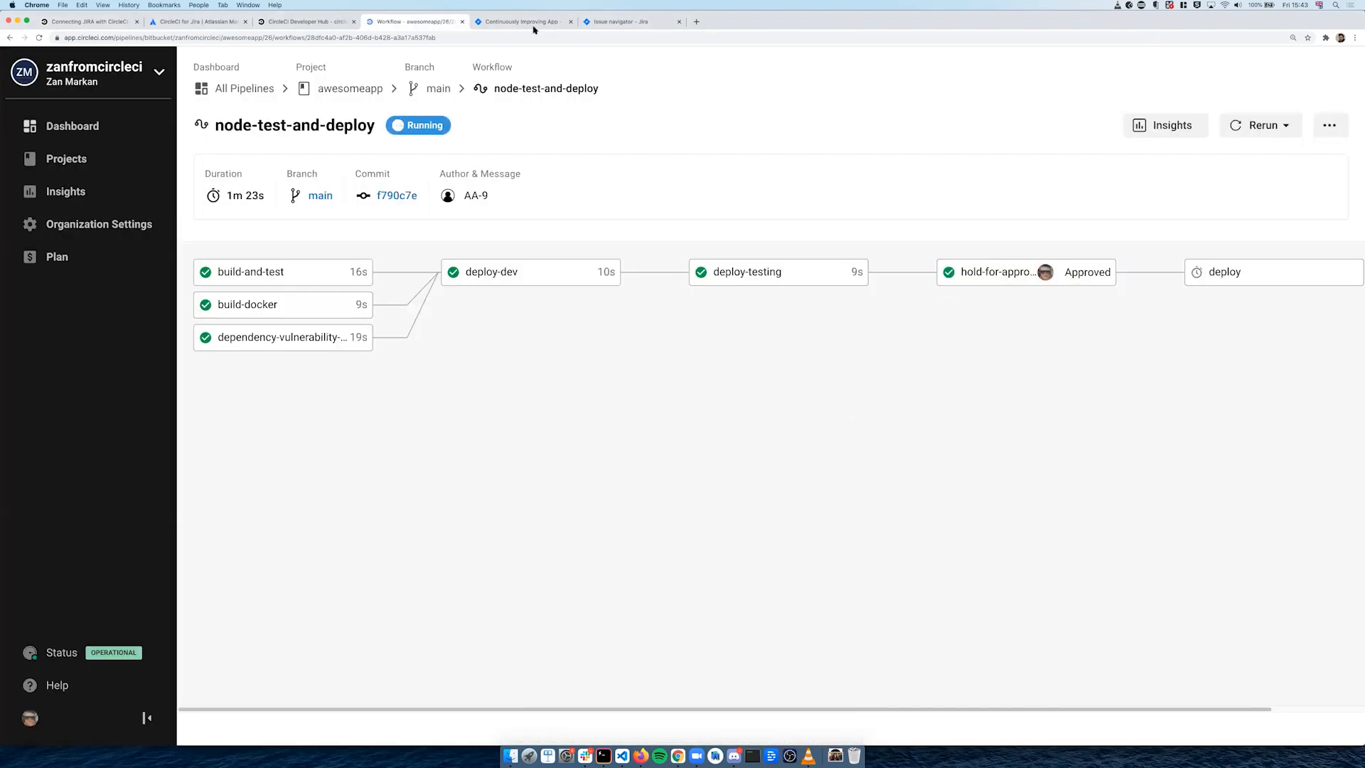
pyautogui.click(632, 21)
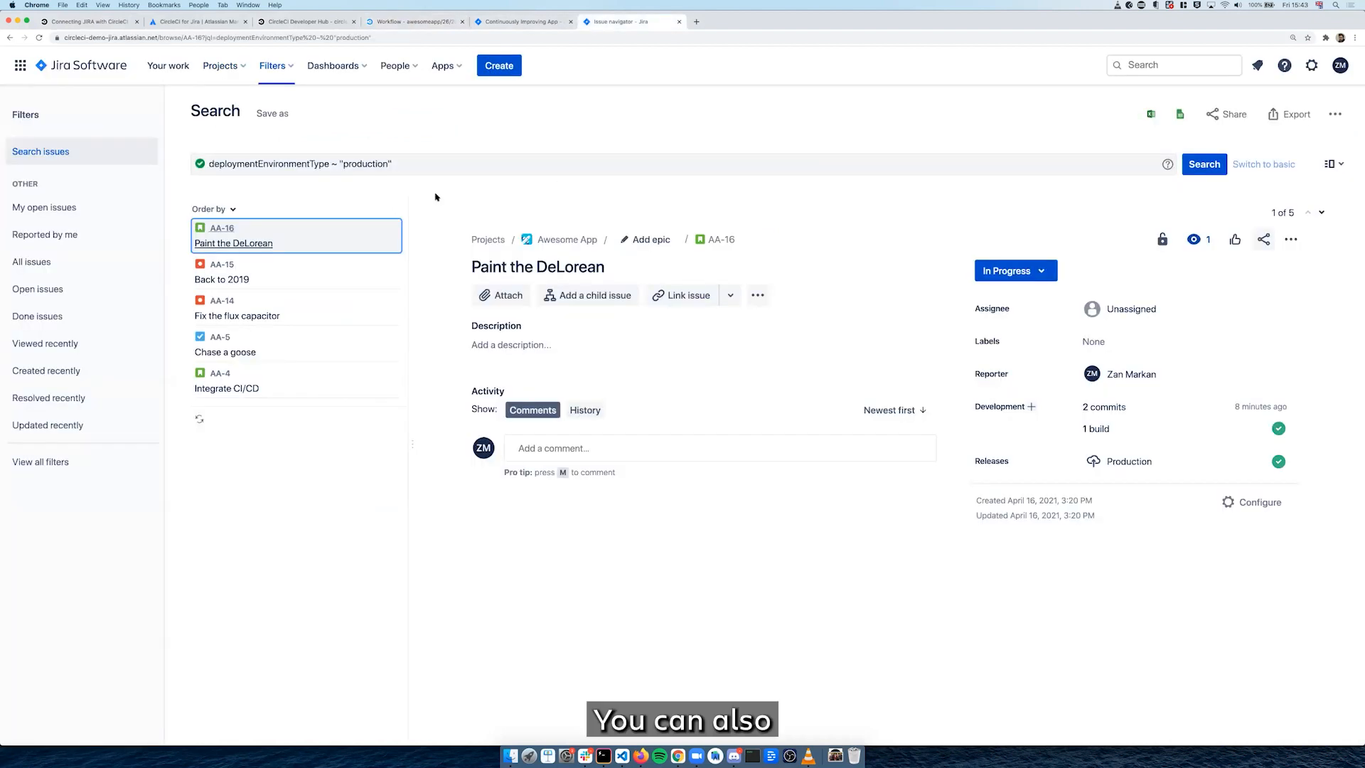
pyautogui.moveTo(424, 184)
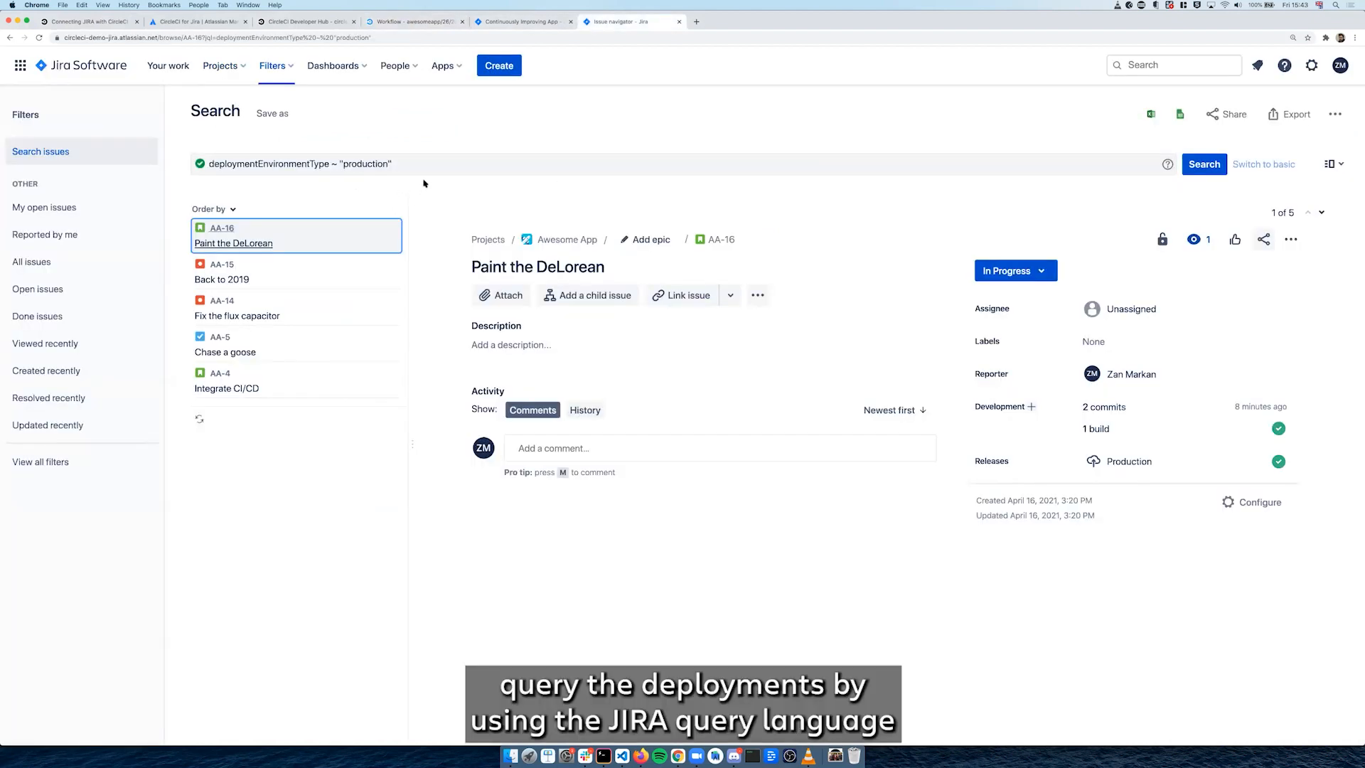
pyautogui.moveTo(365, 179)
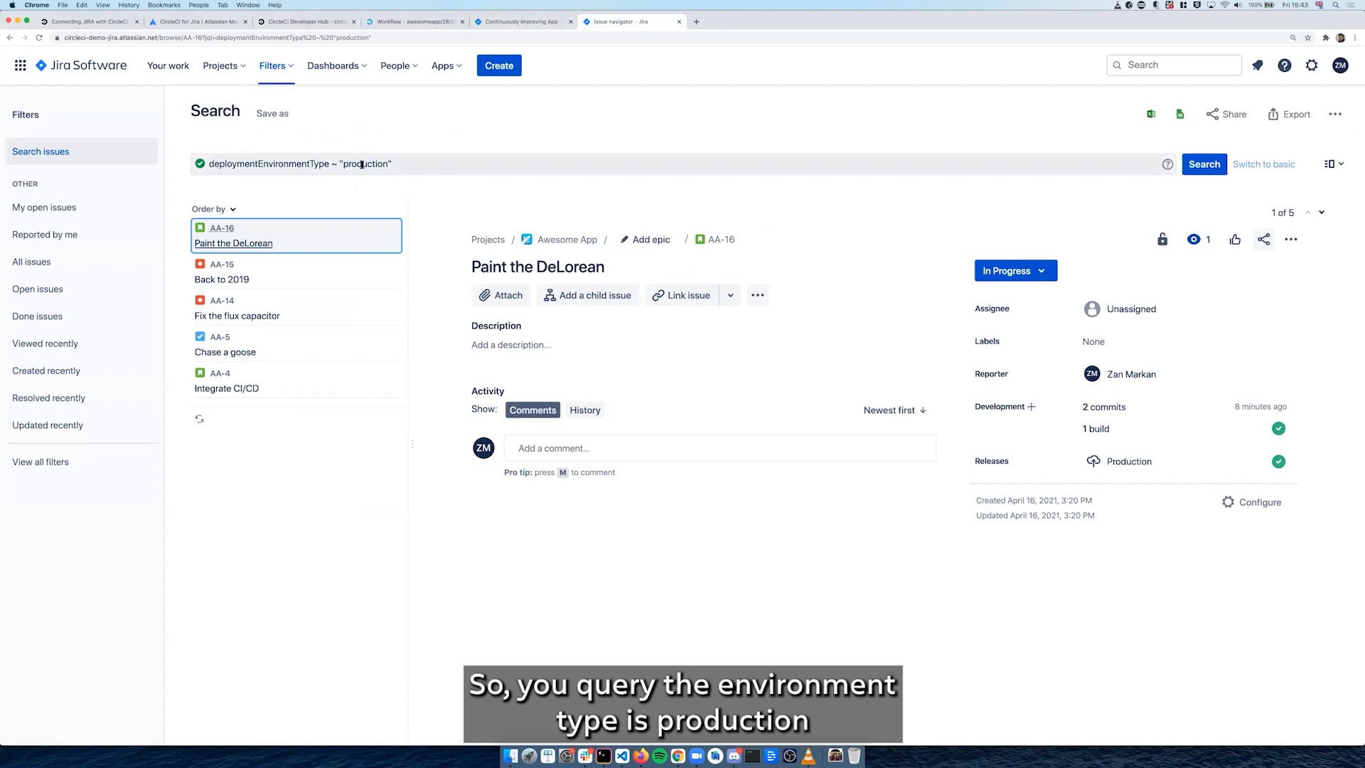
pyautogui.moveTo(414, 166)
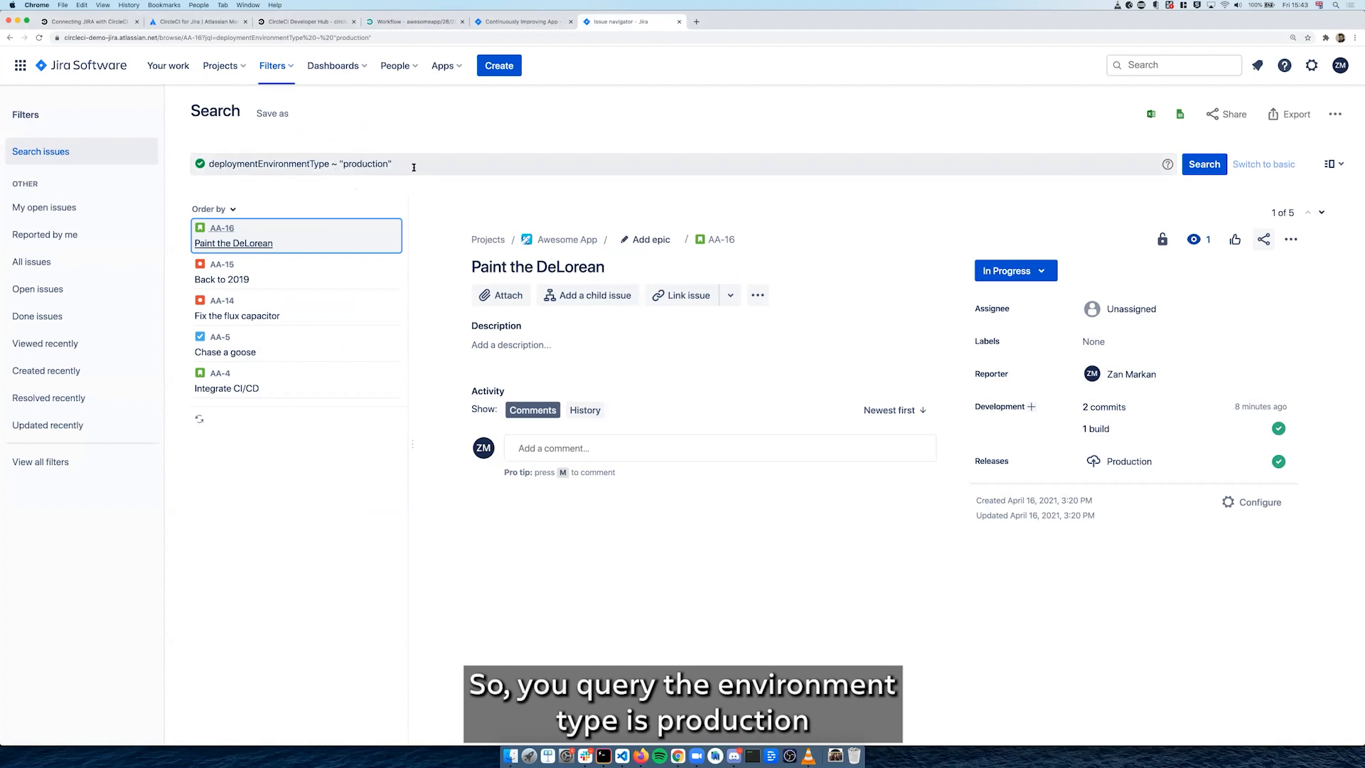